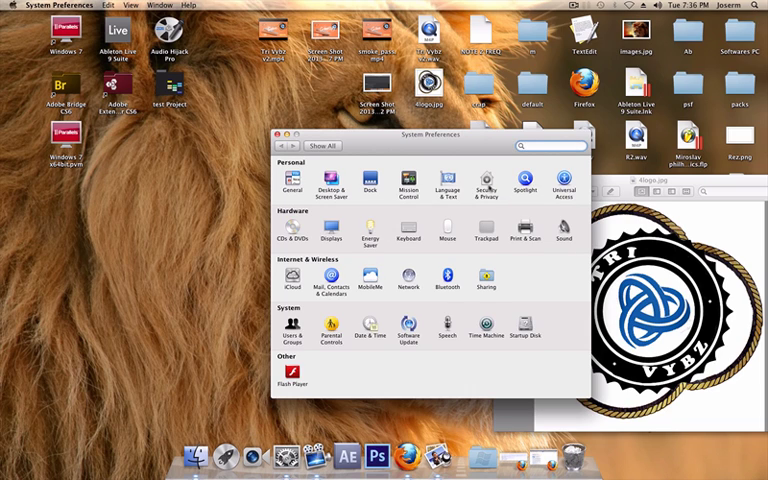
# Unlock the Security & Privacy firewall settings with the administrator password
pyautogui.click(484, 184)
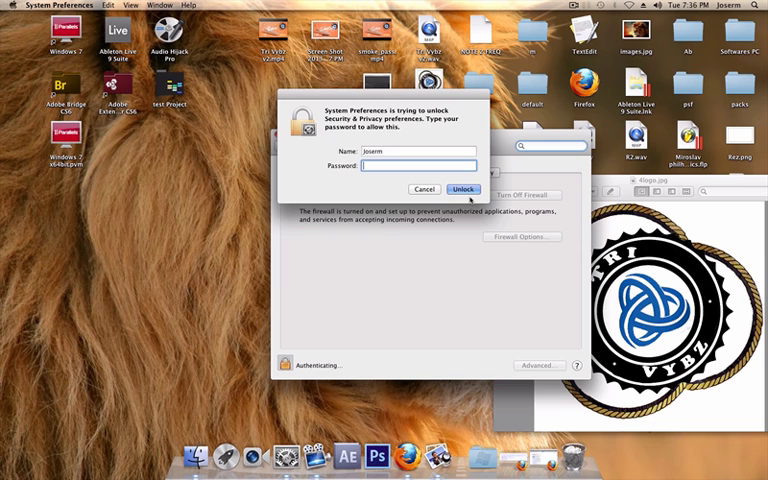
pyautogui.write('password')
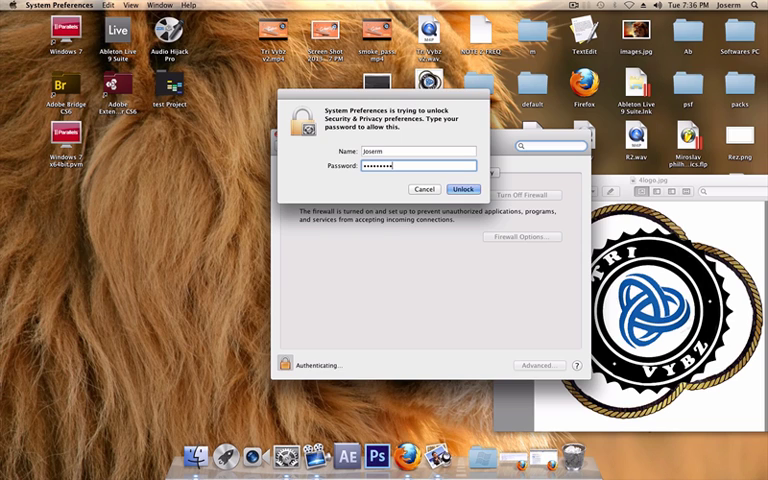
pyautogui.click(464, 188)
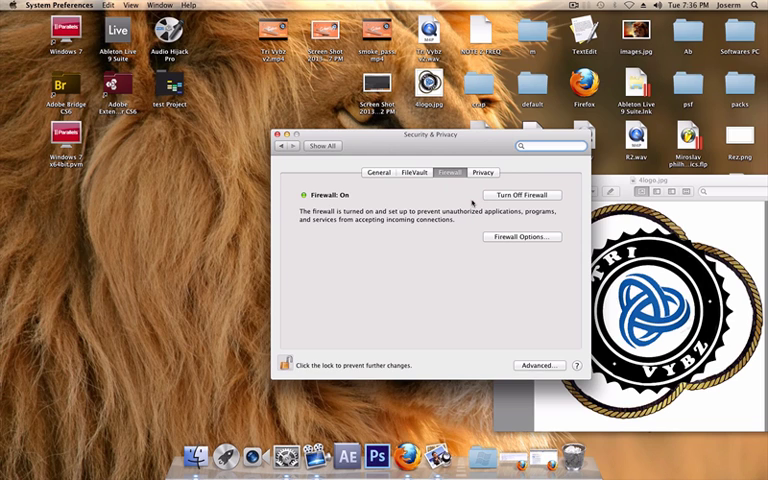
# In Firewall Options, start adding an app and select GarageBand from Applications
pyautogui.click(520, 236)
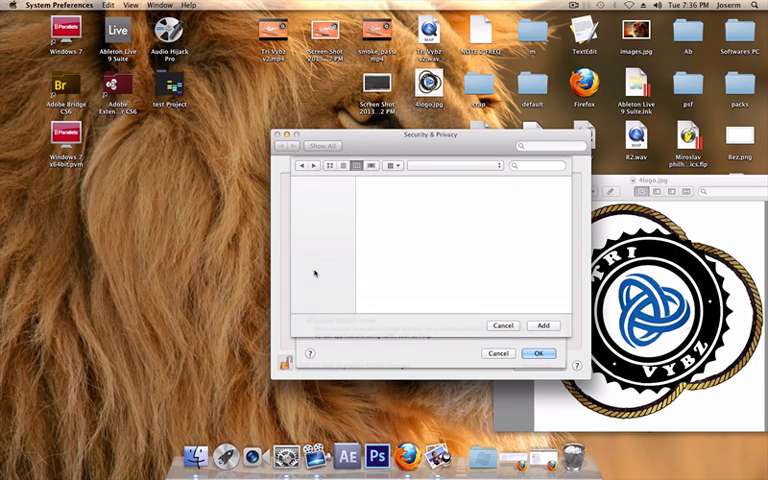
pyautogui.click(544, 324)
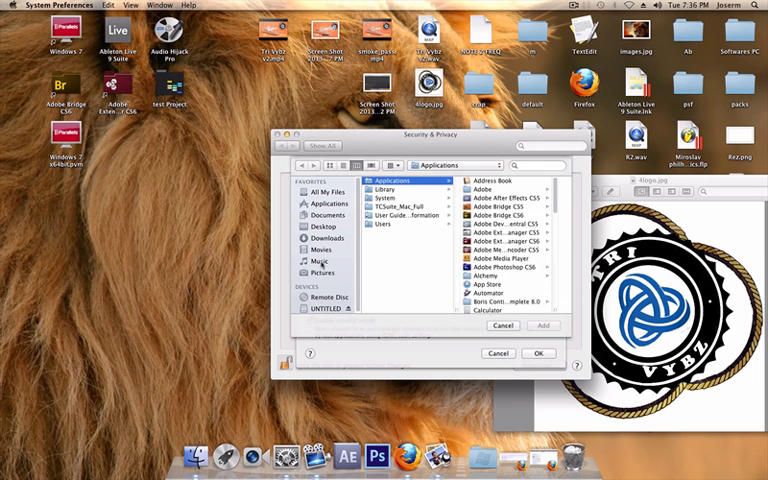
pyautogui.scroll(-3)
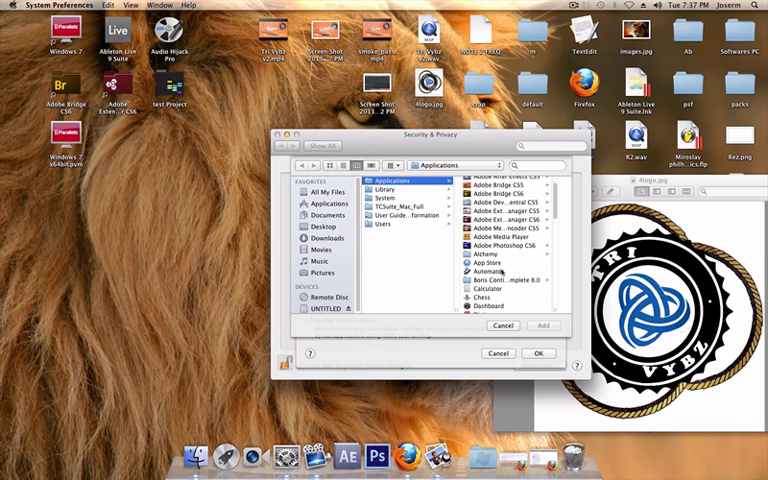
pyautogui.scroll(-3)
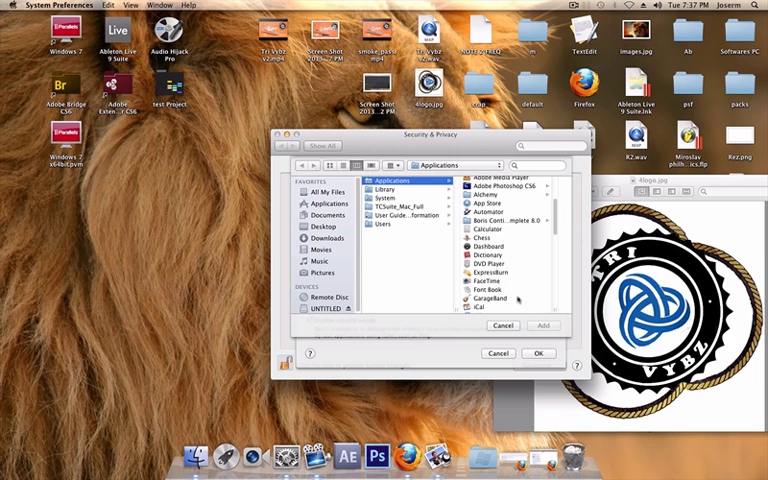
pyautogui.click(488, 300)
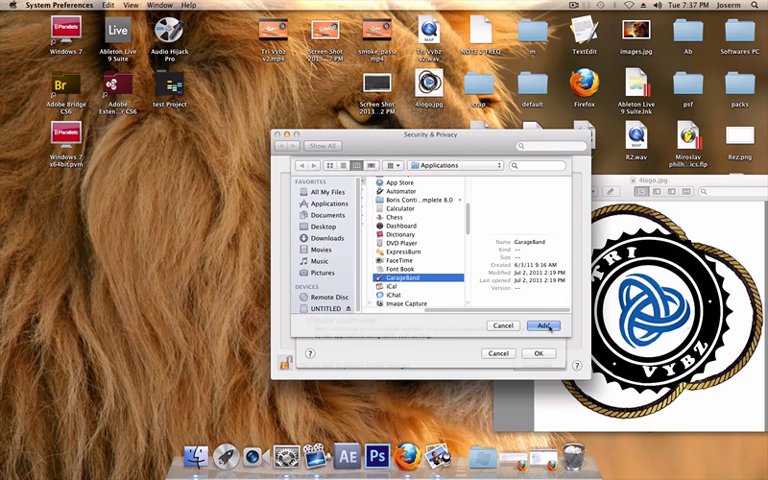
# Add GarageBand to the firewall list and set it to Block incoming connections
pyautogui.click(544, 324)
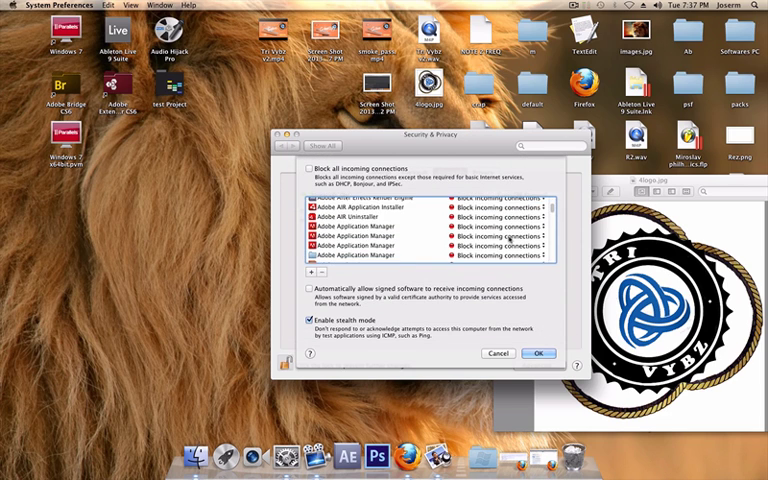
pyautogui.scroll(-3)
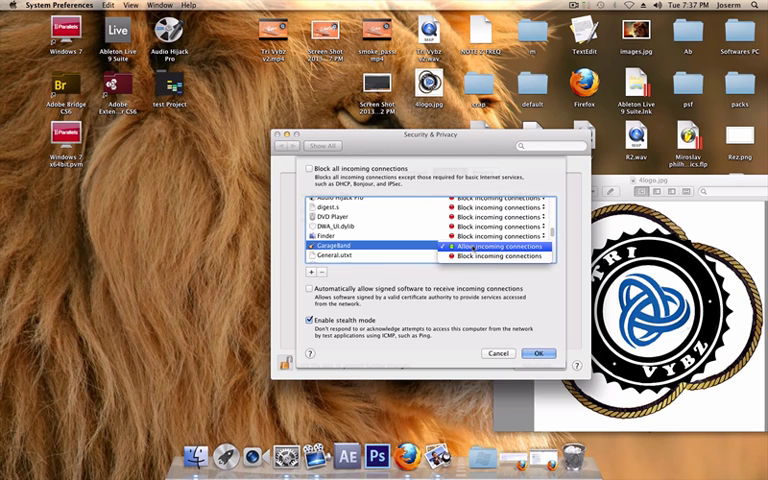
pyautogui.click(492, 256)
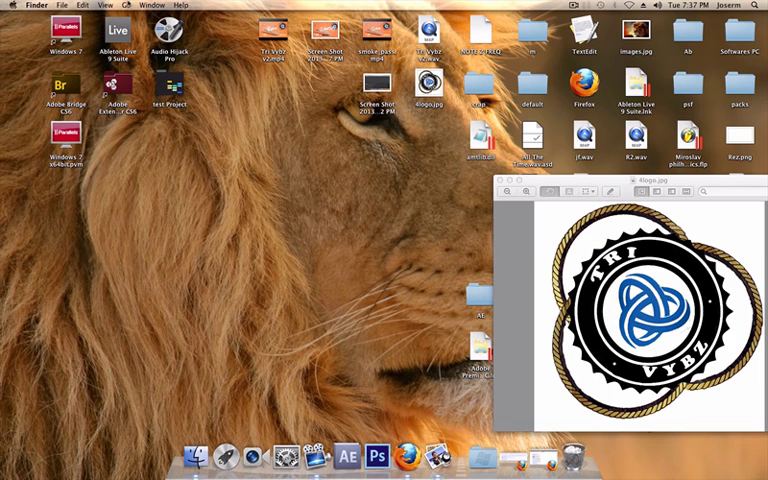
# Browse the Applications folder in Finder
pyautogui.click(104, 6)
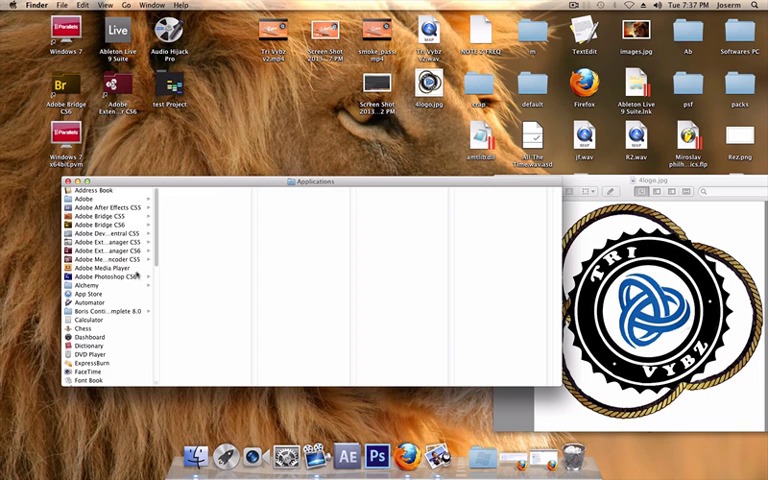
pyautogui.scroll(-3)
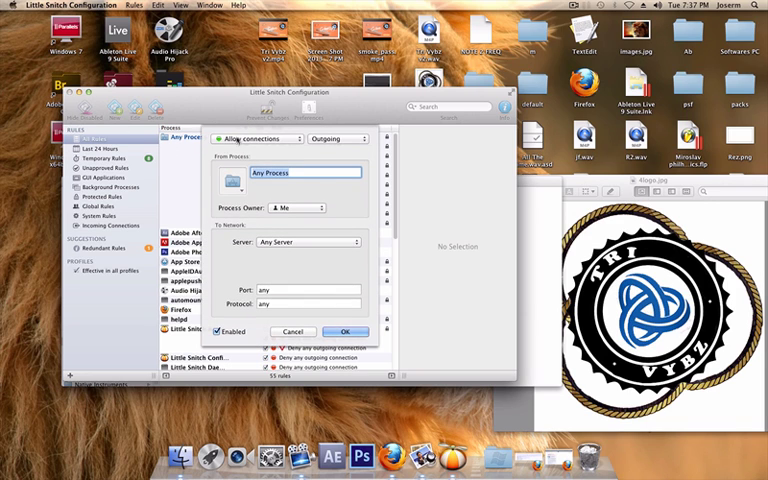
# Create a Little Snitch rule denying outgoing connections for GarageBand and save it
pyautogui.click(256, 138)
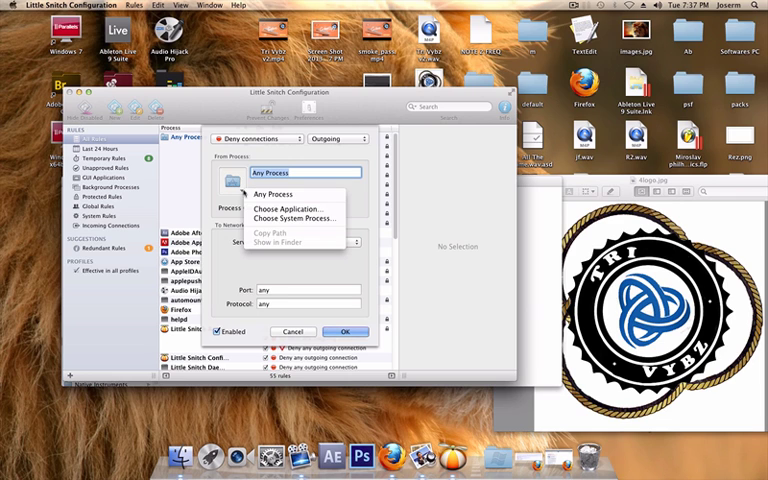
pyautogui.click(292, 208)
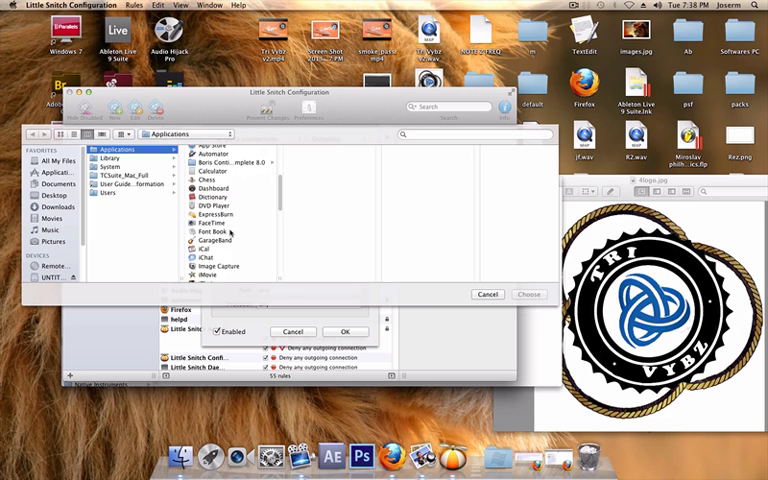
pyautogui.click(214, 240)
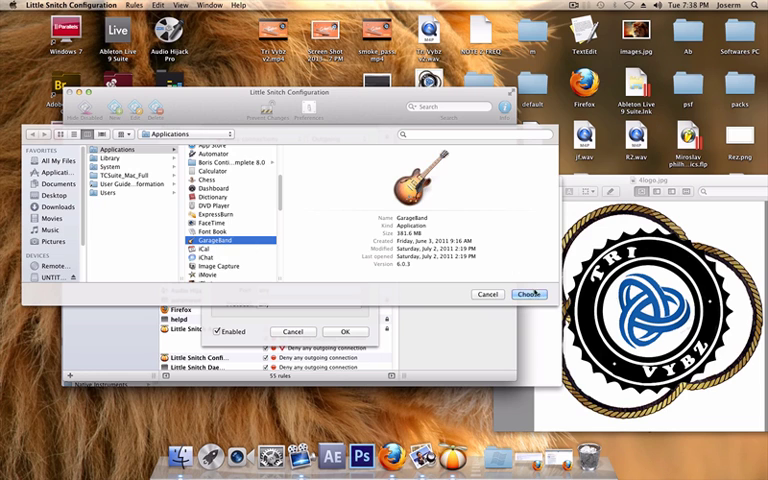
pyautogui.click(528, 294)
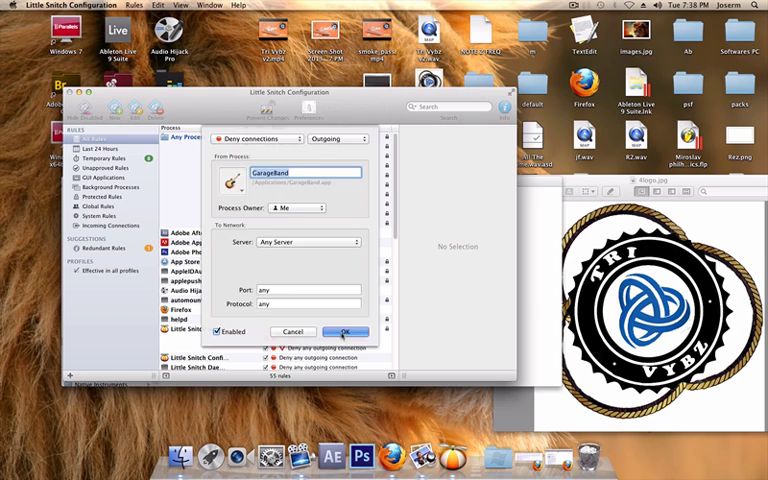
pyautogui.click(344, 332)
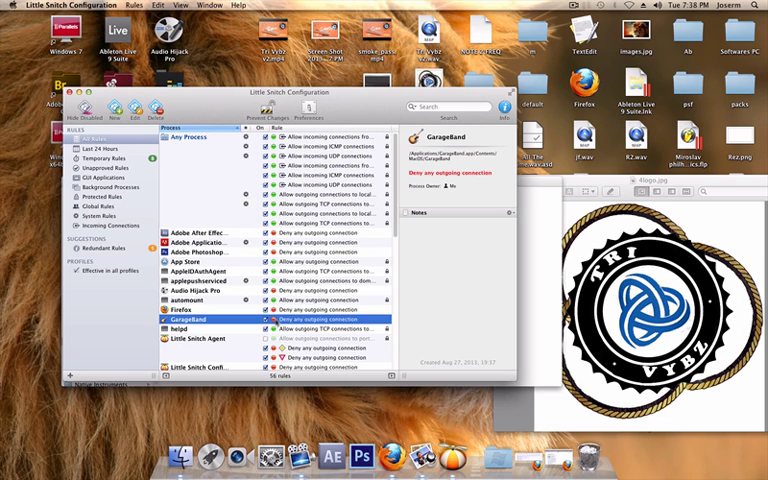